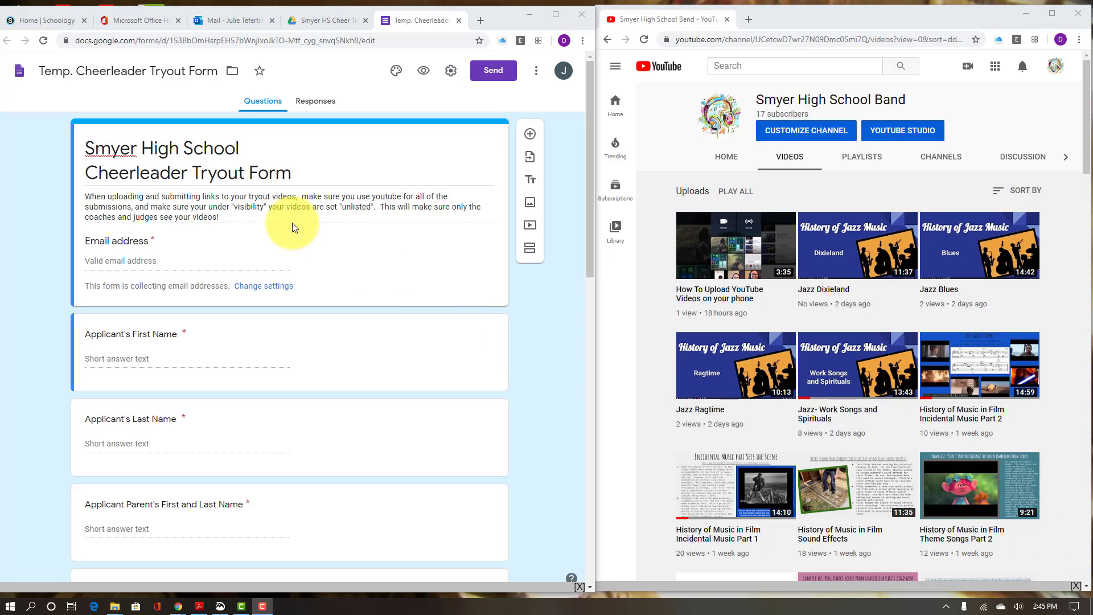
mouse_move(158, 317)
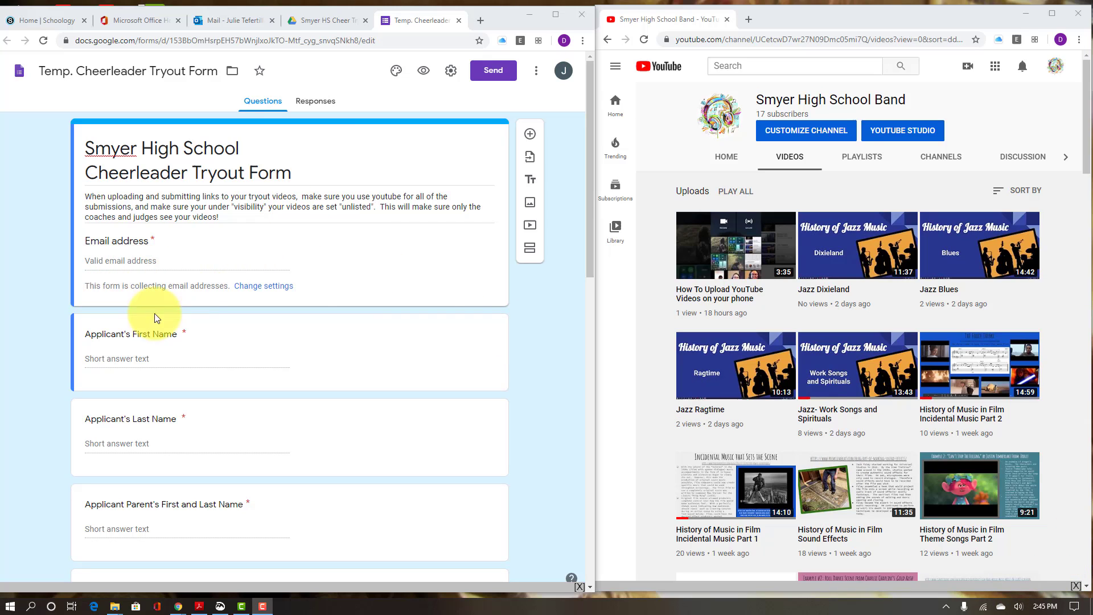
Step: Open the live fillable version of the cheerleader tryout form in a new tab
double_click(110, 148)
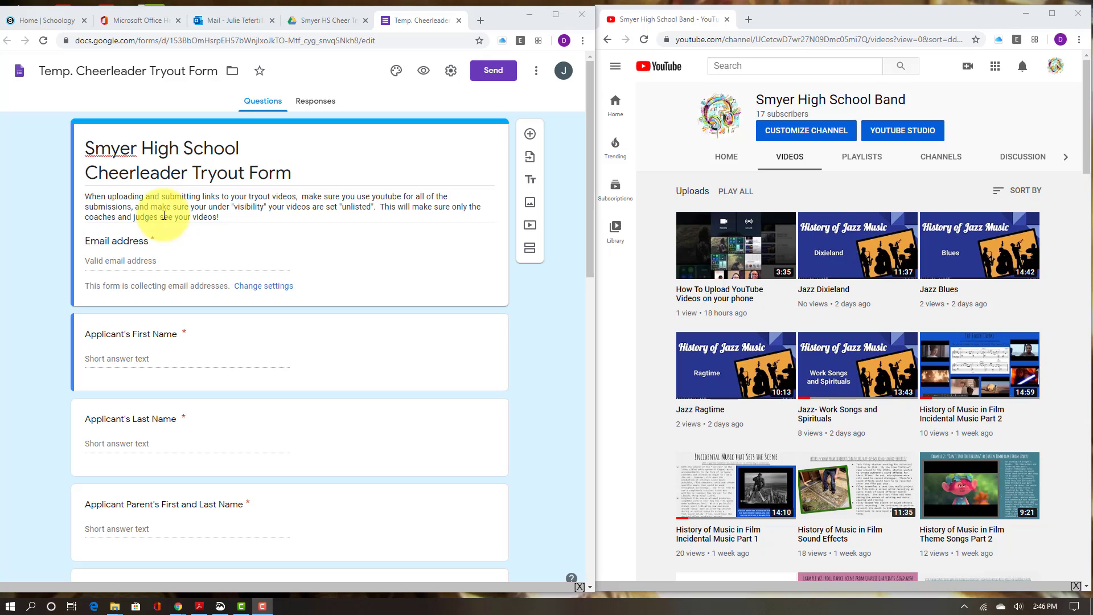
mouse_move(145, 260)
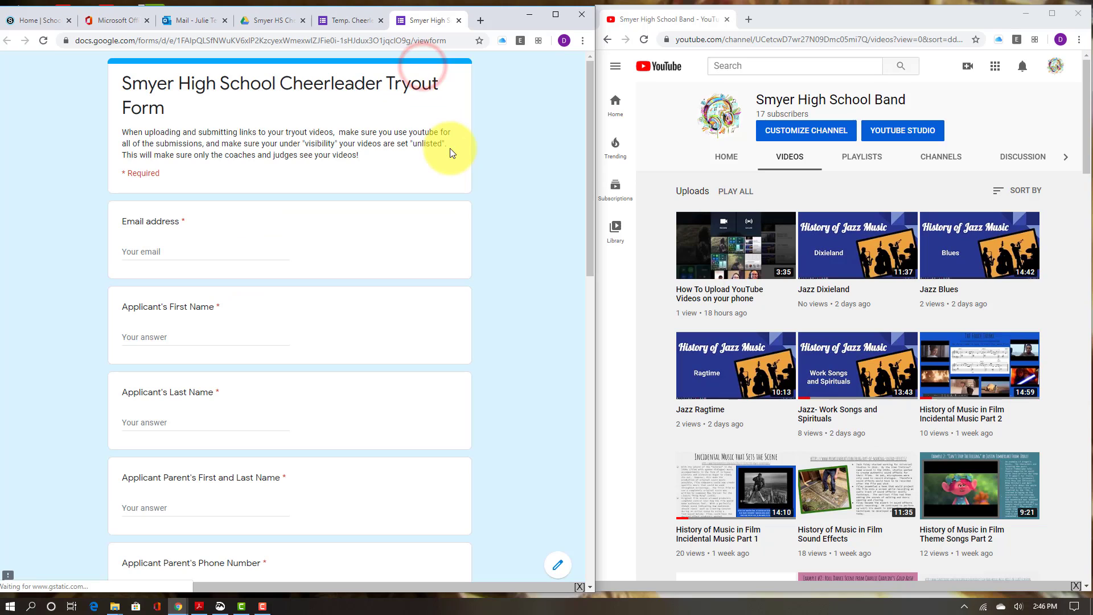
click(148, 250)
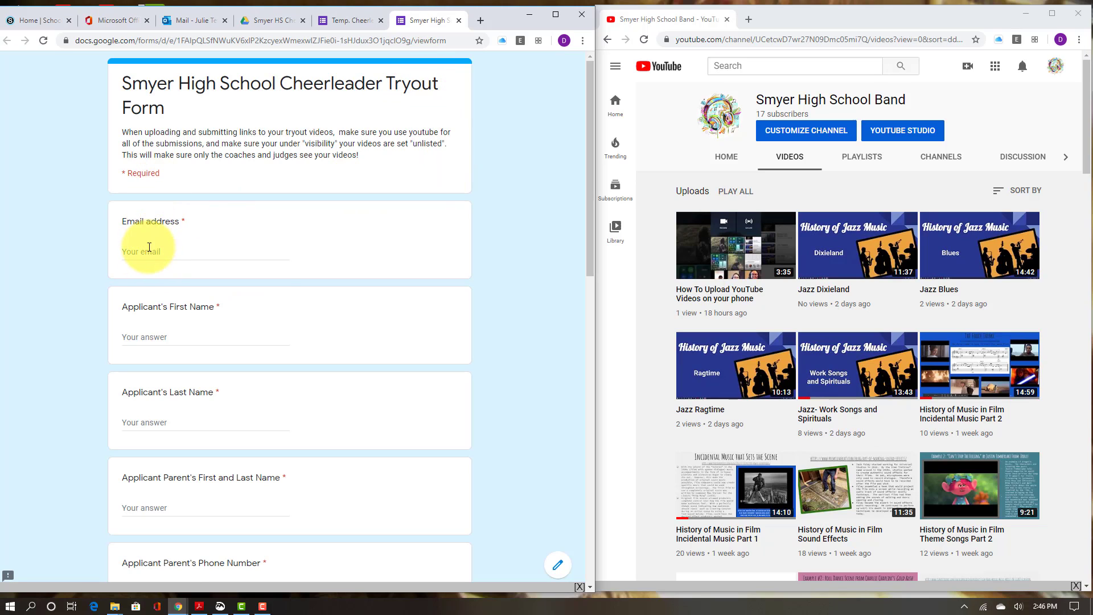
click(150, 251)
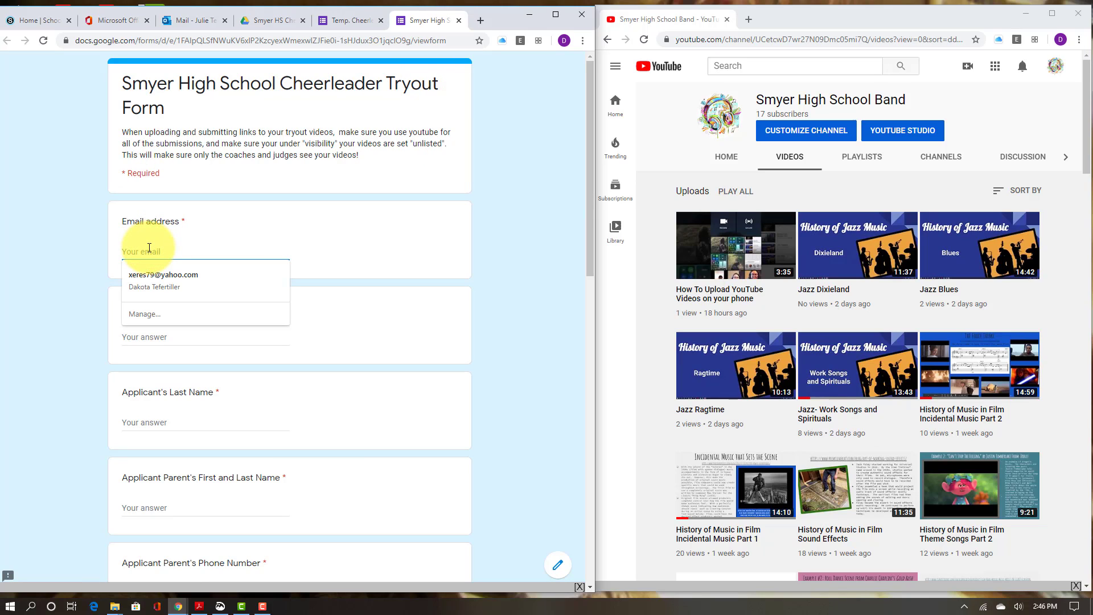
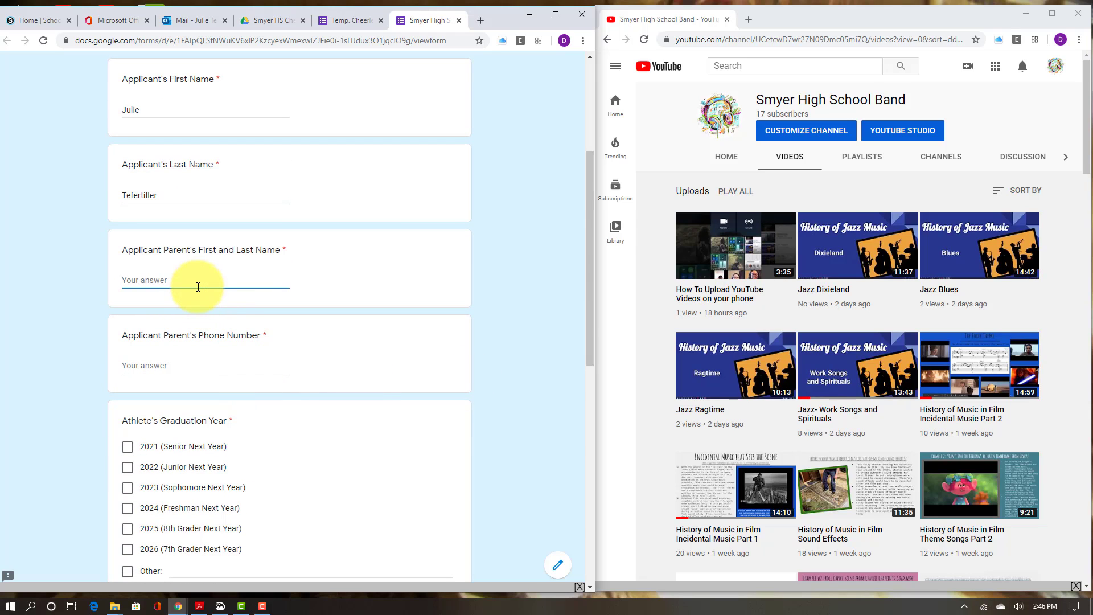
text(Mom)
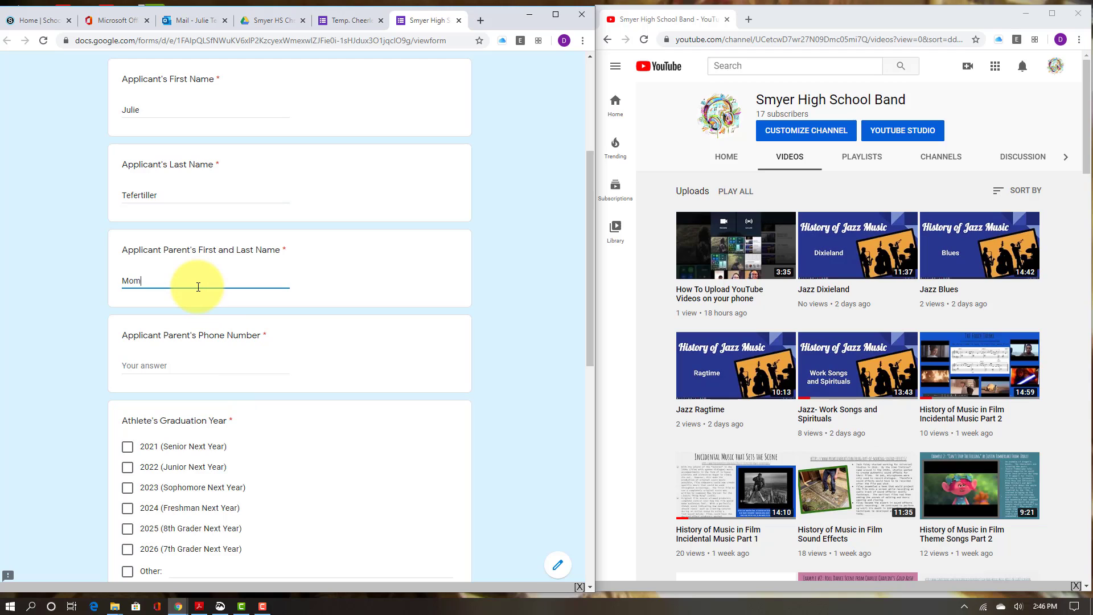
text(ma)
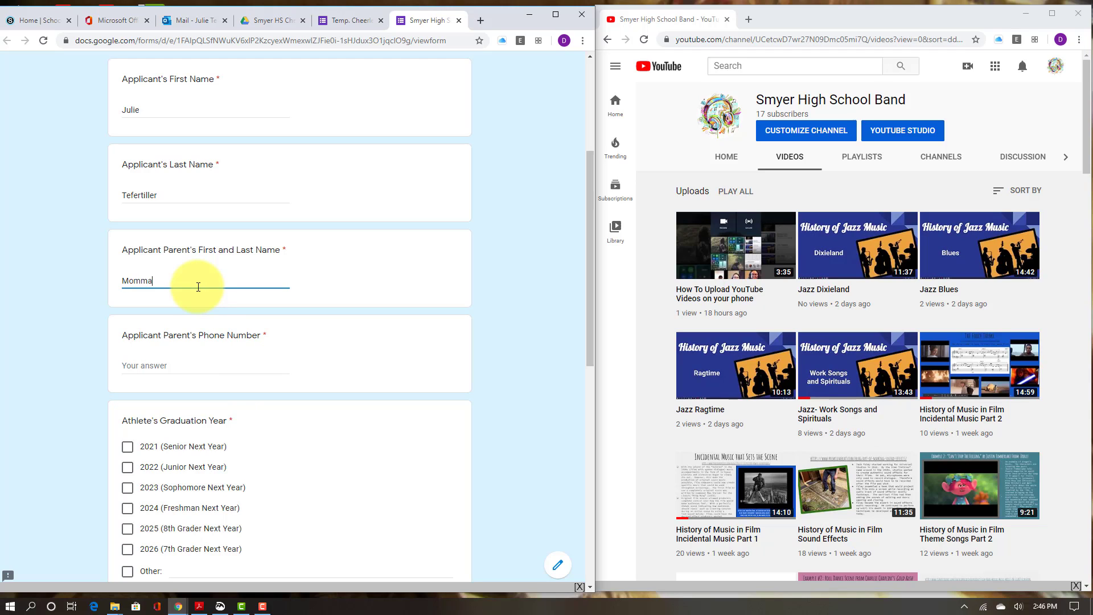
text(Tefertiller)
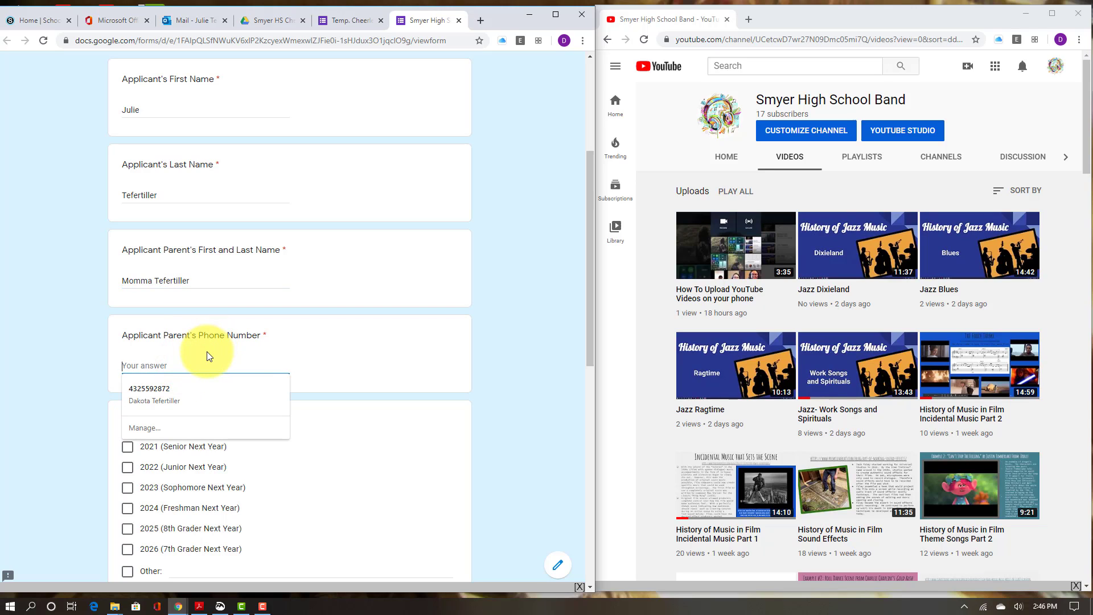
text(askd)
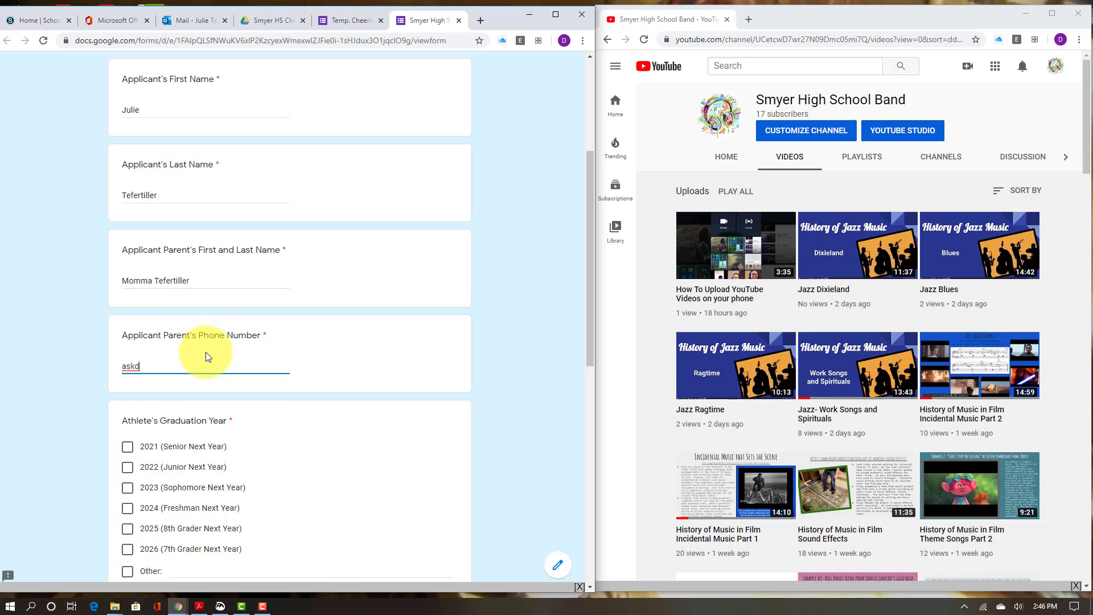
Step: Set Graduation Year to Other with the text 'Done Graduated'
scroll(down, 3)
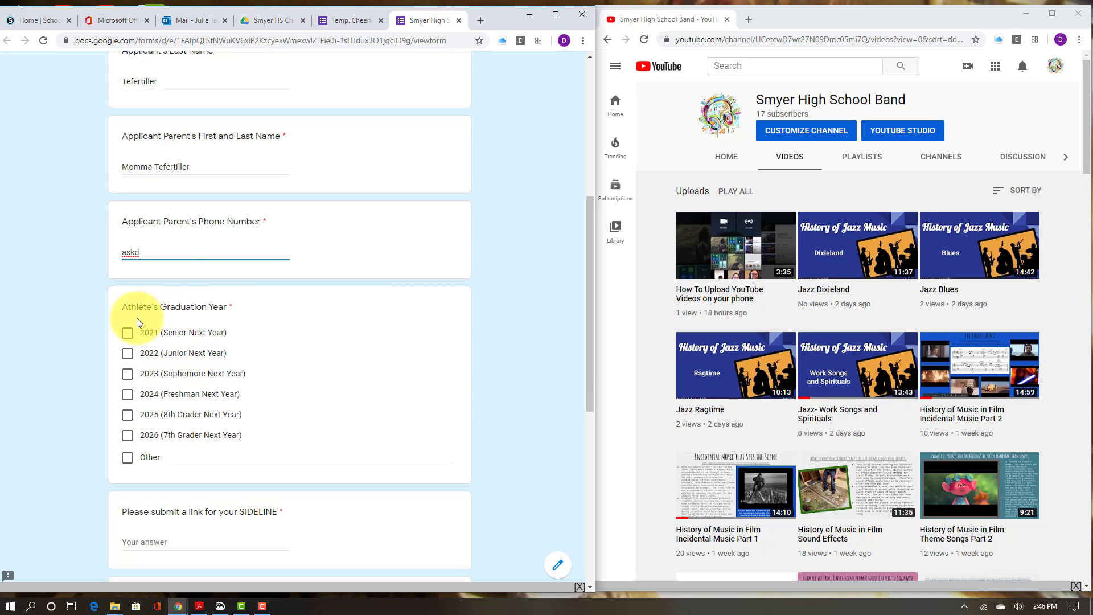
click(128, 457)
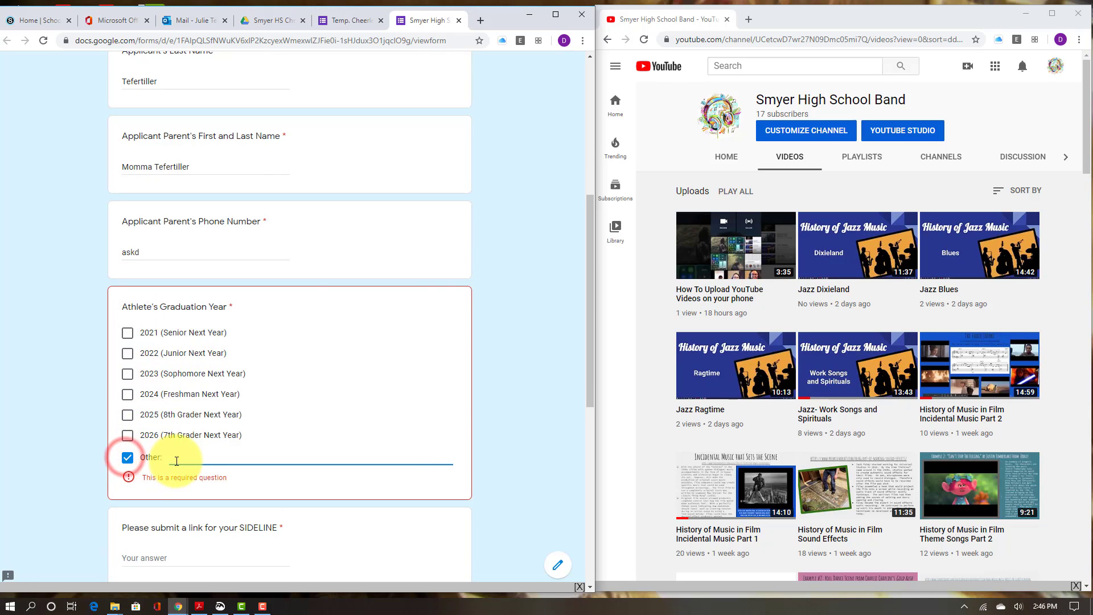
text(De)
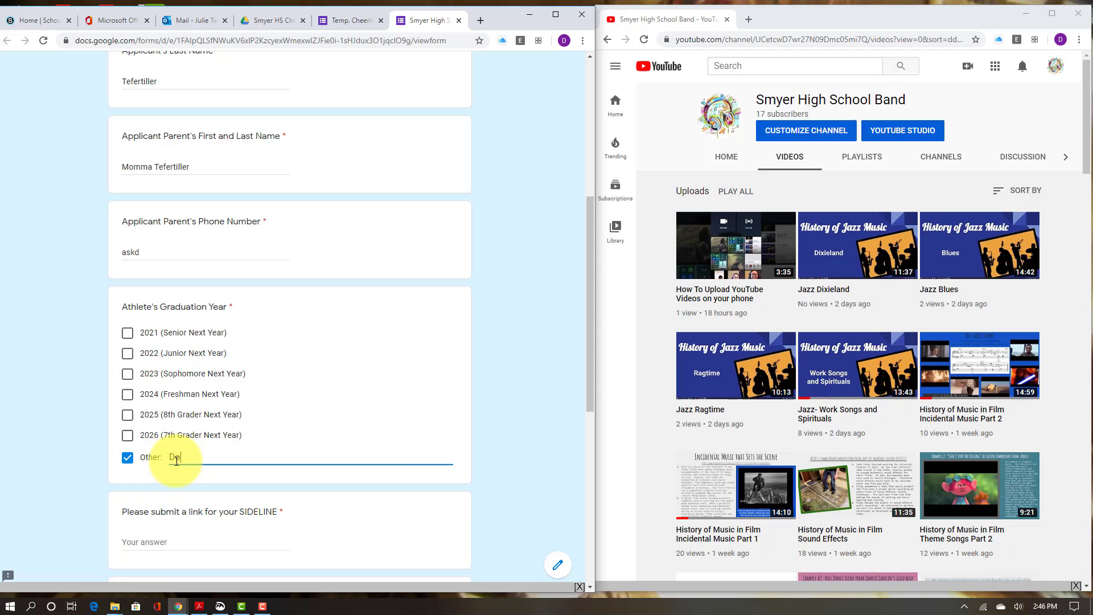
text(Done Graduatio)
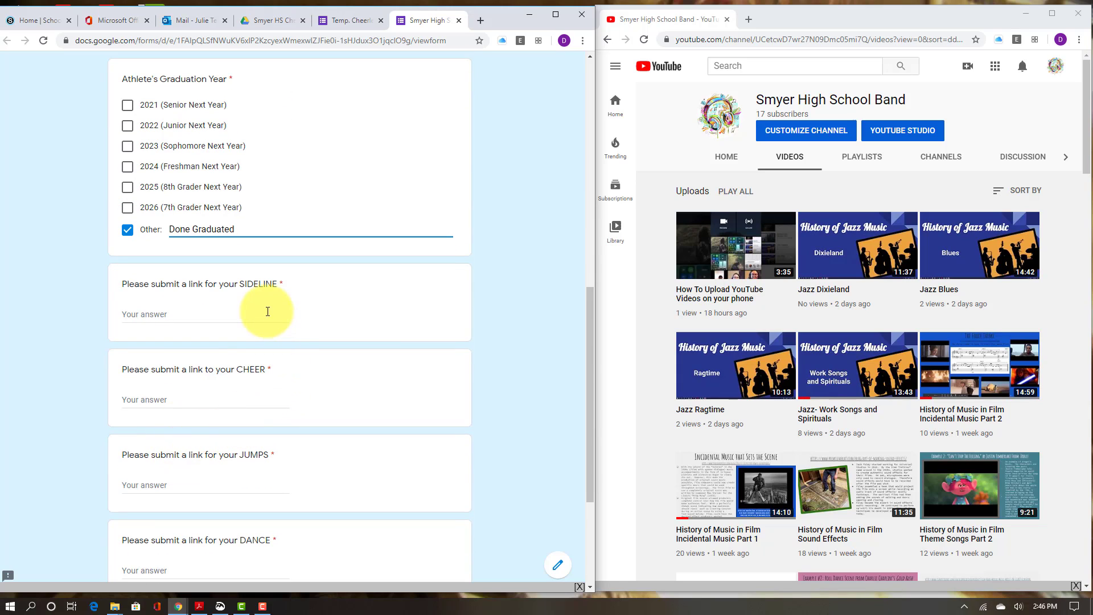
mouse_move(145, 305)
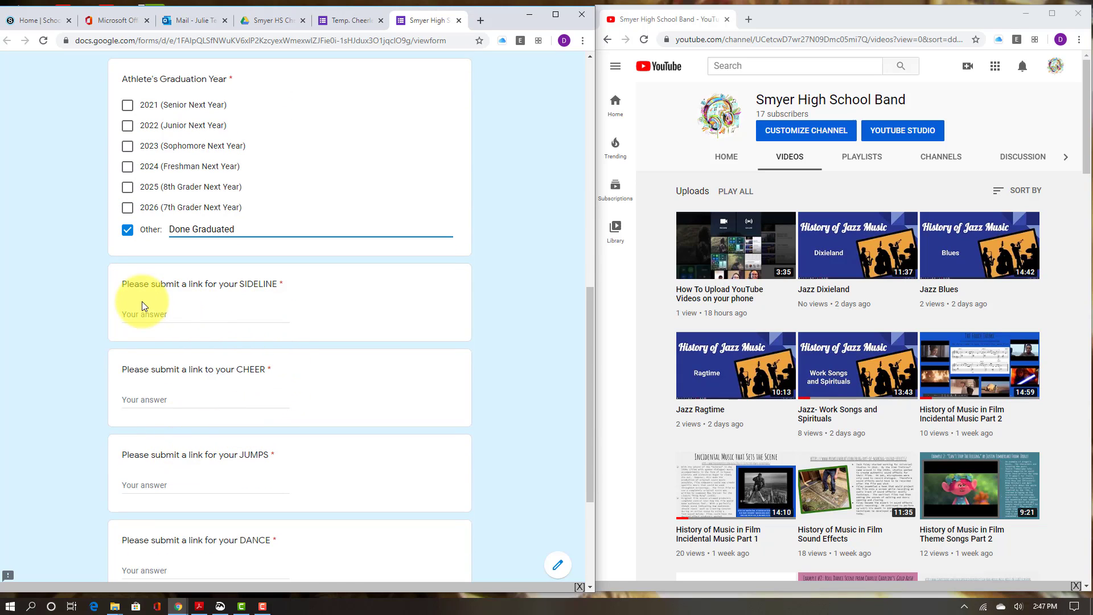
mouse_move(189, 303)
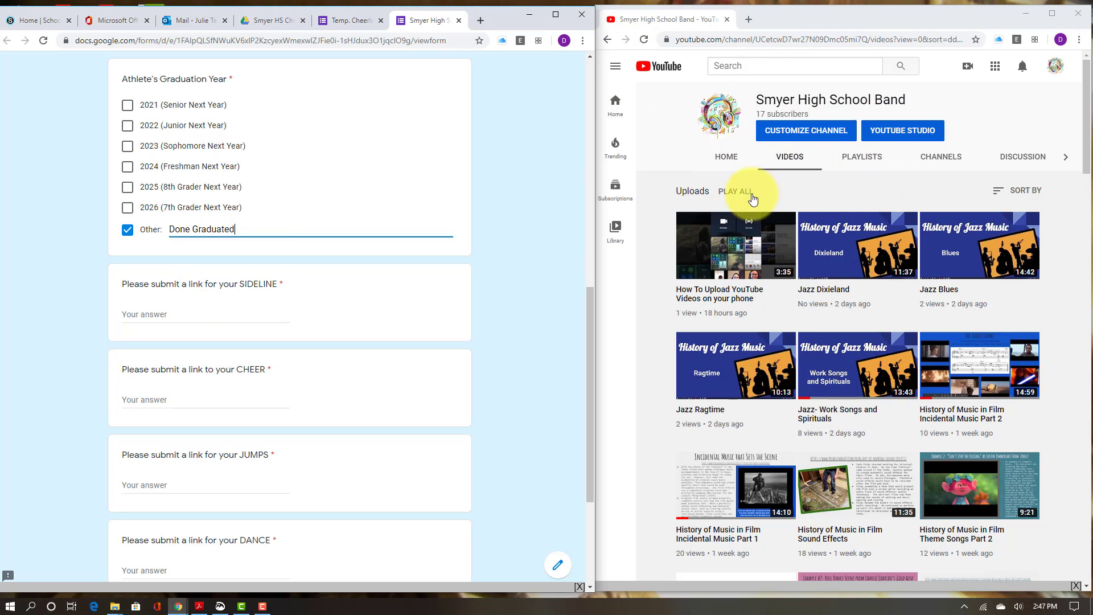
Step: Bring up the YouTube tryout video's share options and fill the SIDELINE link question
scroll(down, 3)
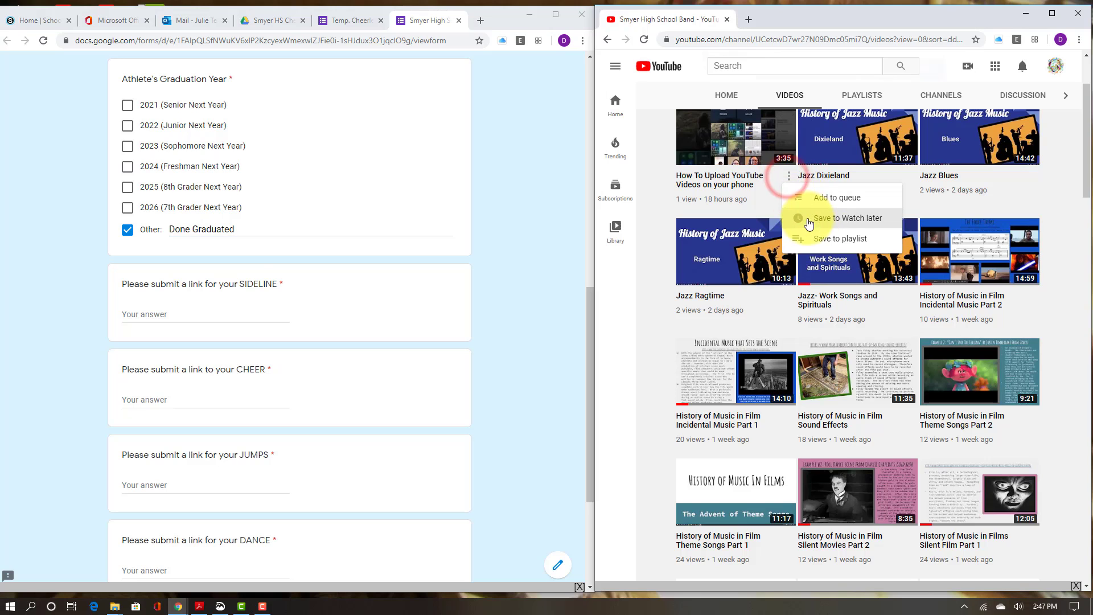
click(736, 153)
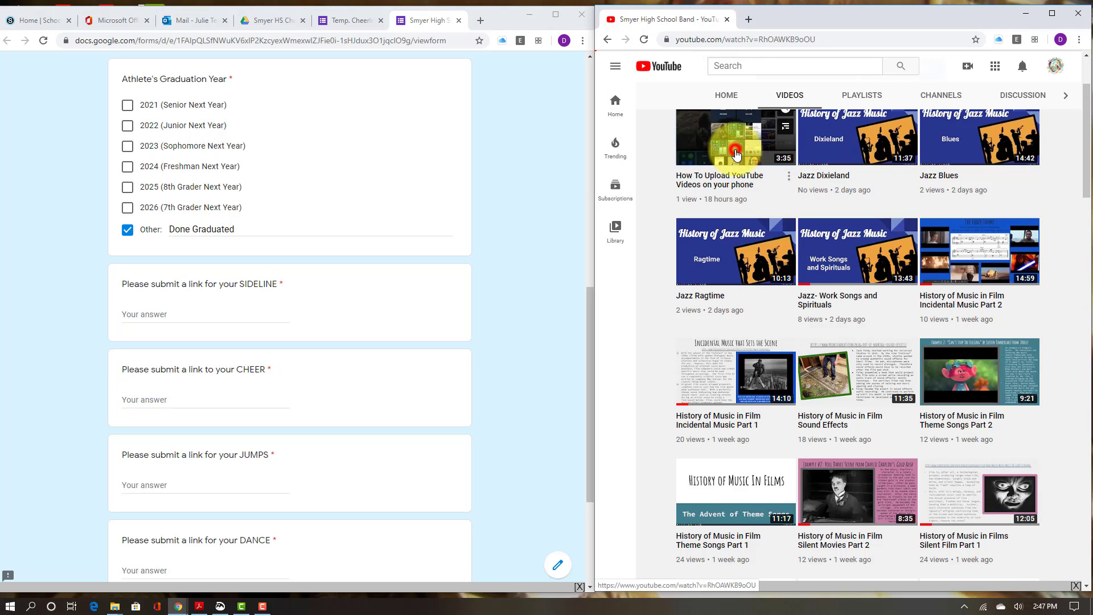
click(735, 154)
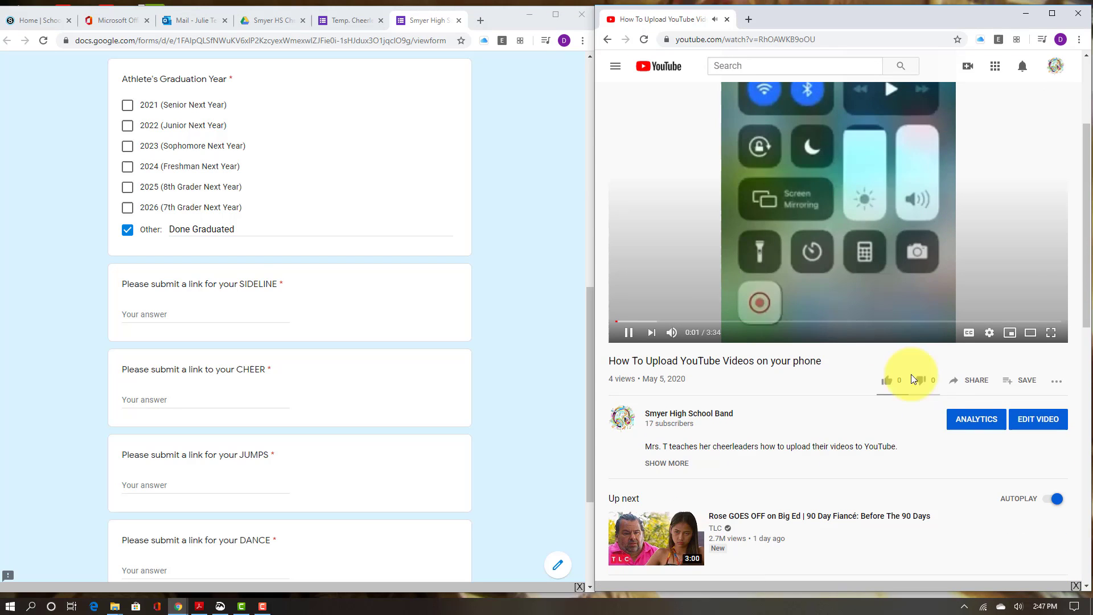
click(977, 380)
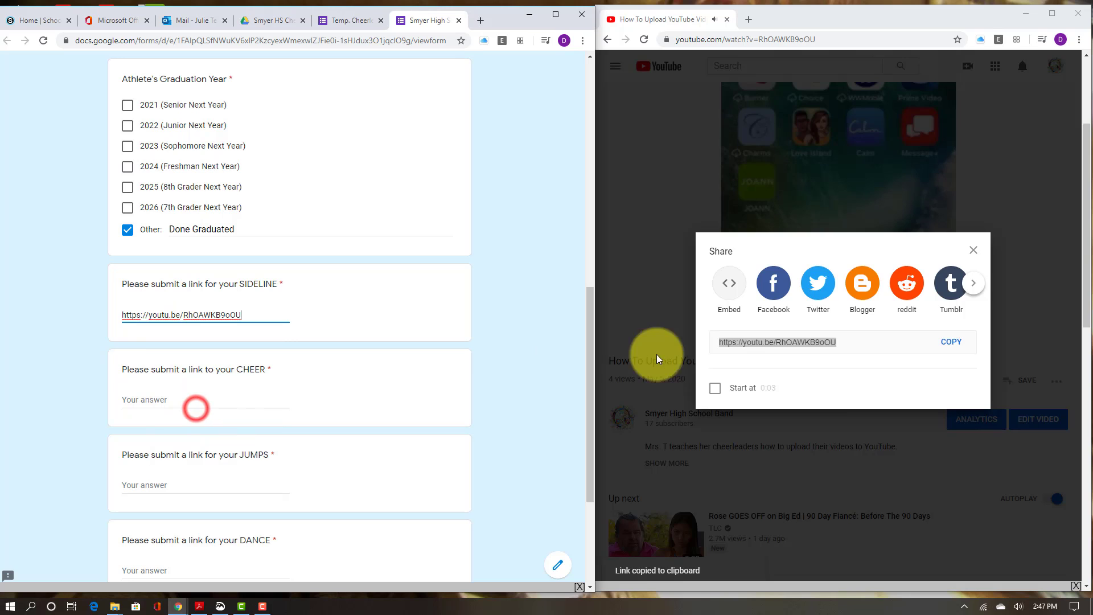
click(974, 249)
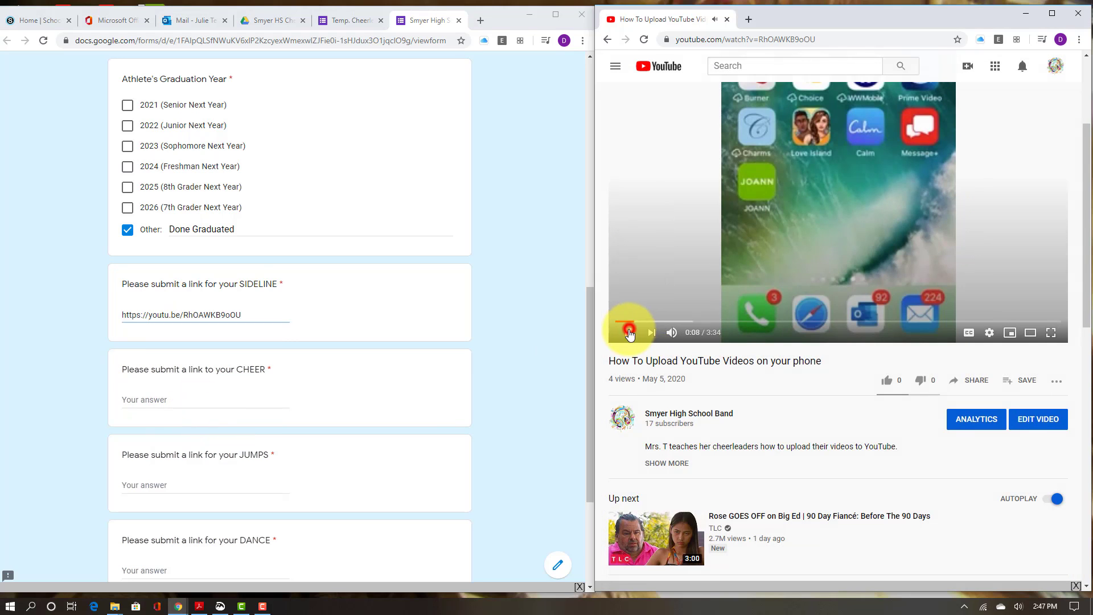
click(628, 332)
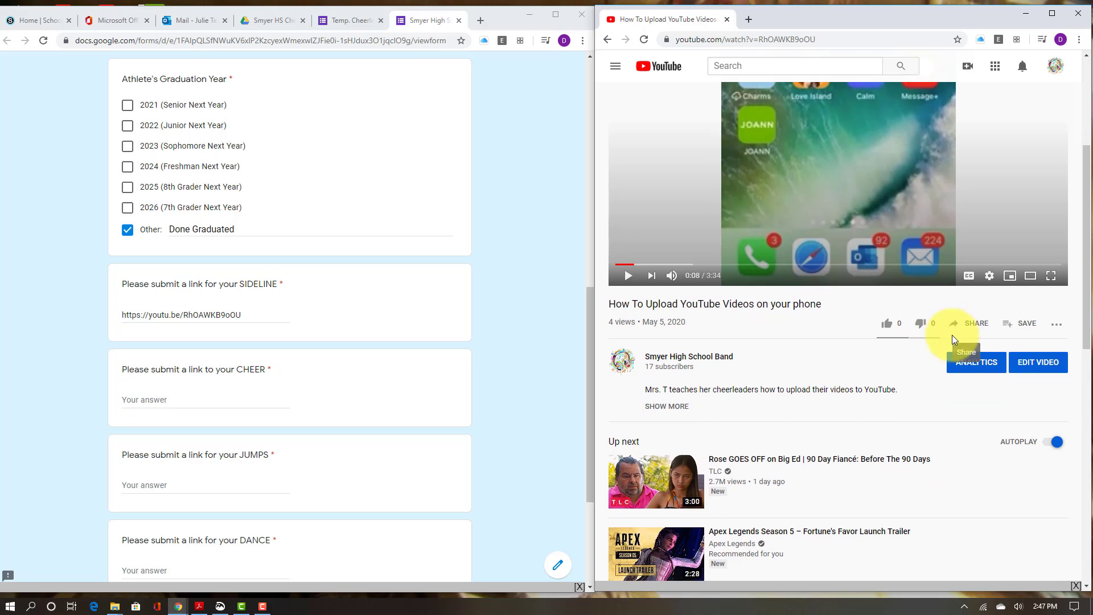
Step: Copy the video's short youtu.be link again and place the caret in the CHEER answer
click(968, 324)
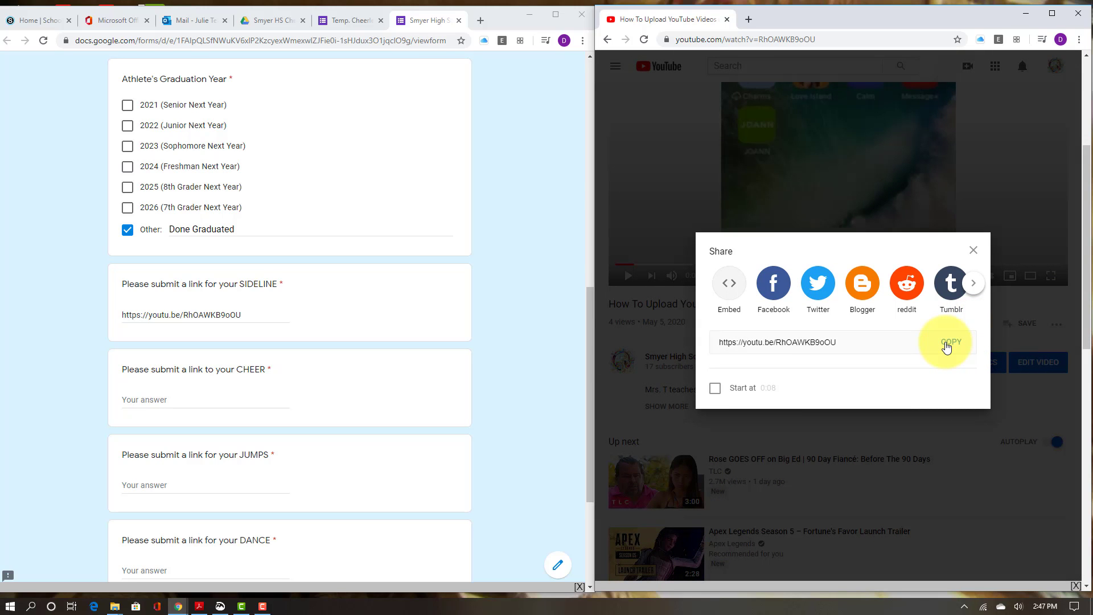
click(949, 341)
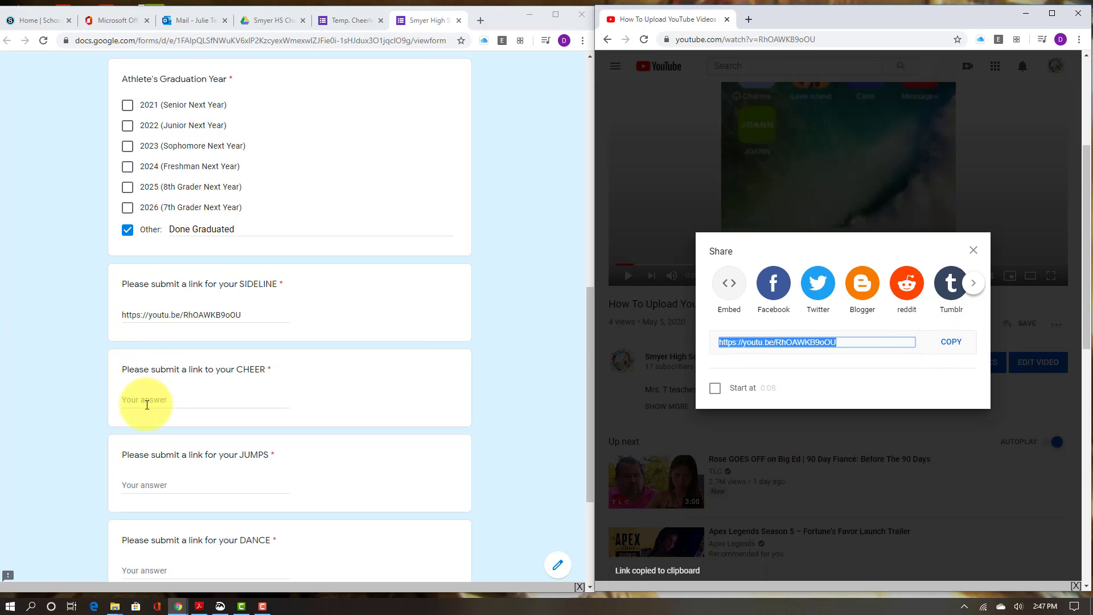
click(146, 403)
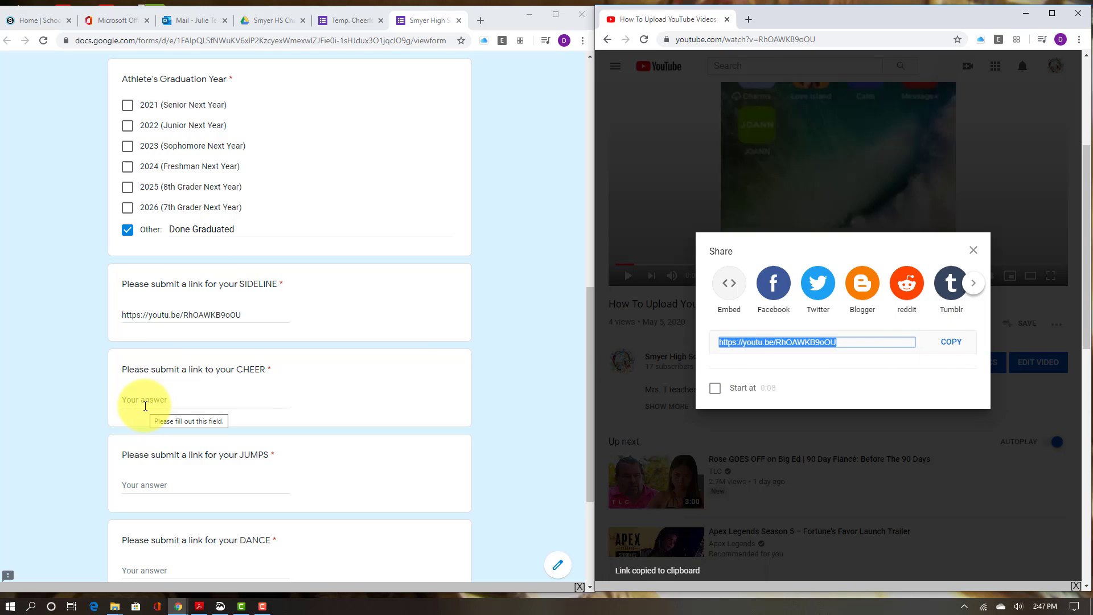
click(973, 250)
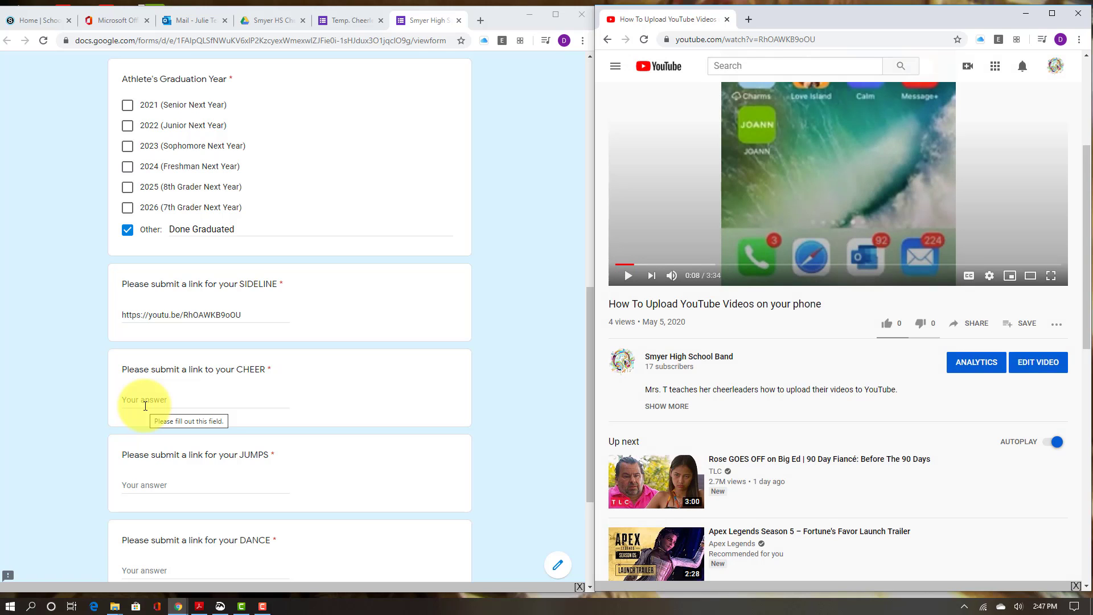
Step: Paste the copied youtu.be link into the CHEER answer via the right-click menu
right_click(144, 400)
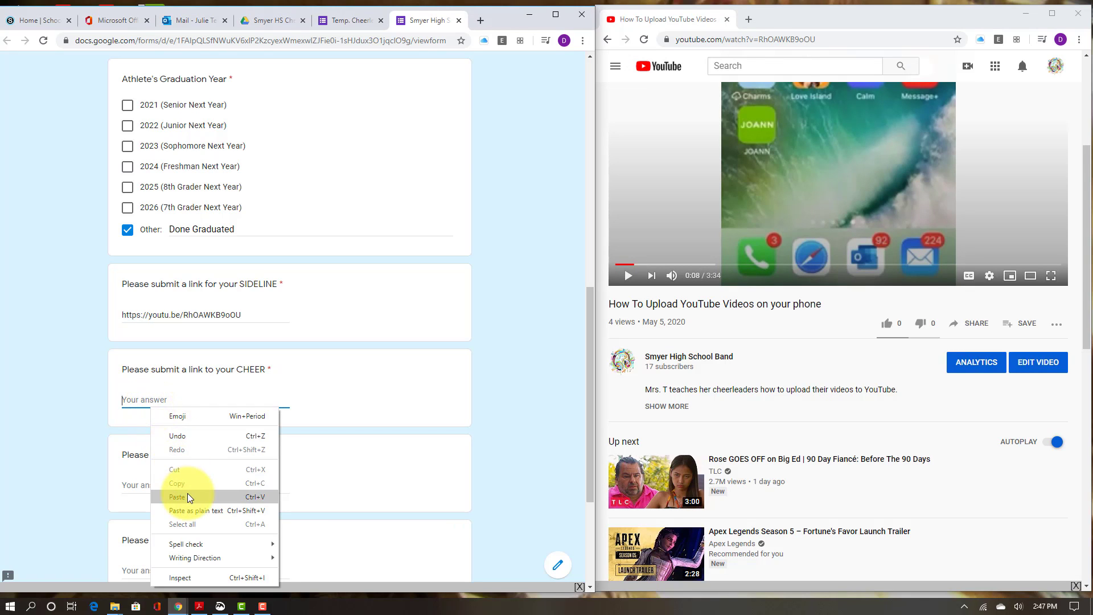
click(177, 497)
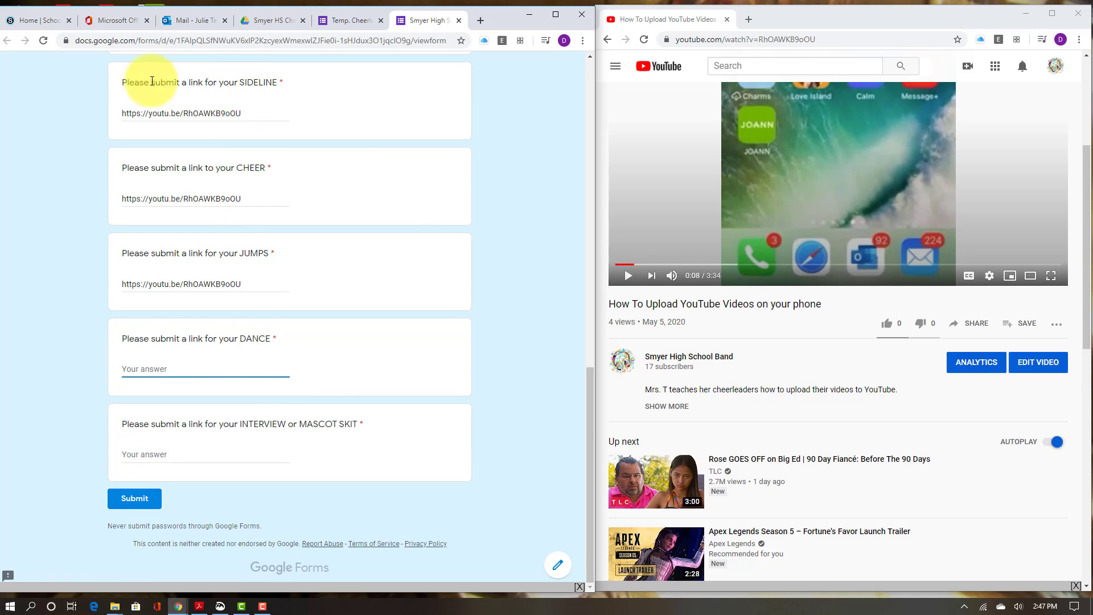
mouse_move(264, 181)
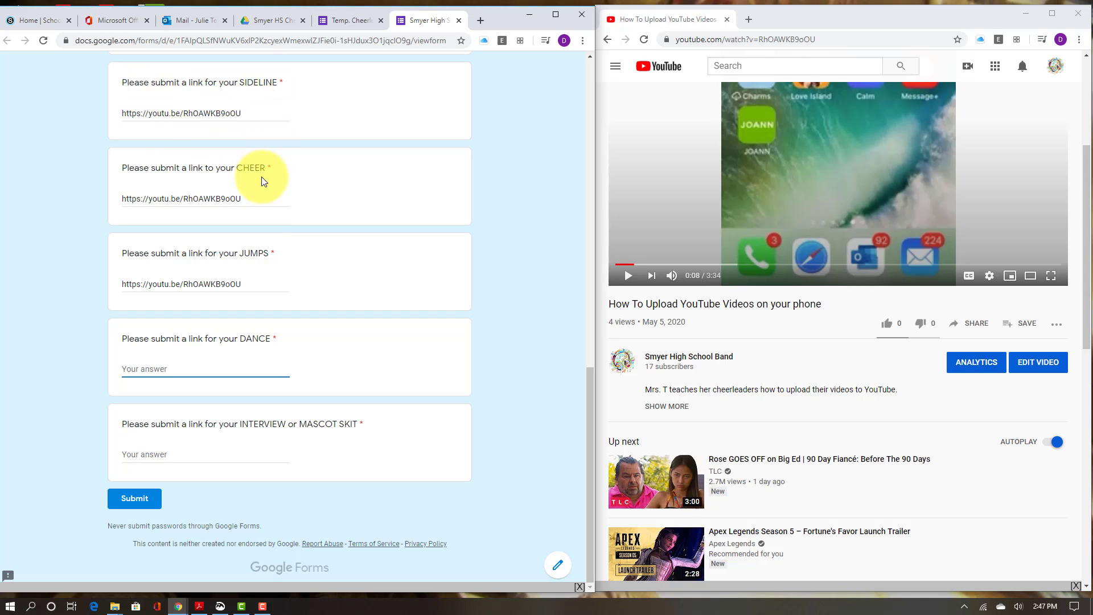
mouse_move(291, 435)
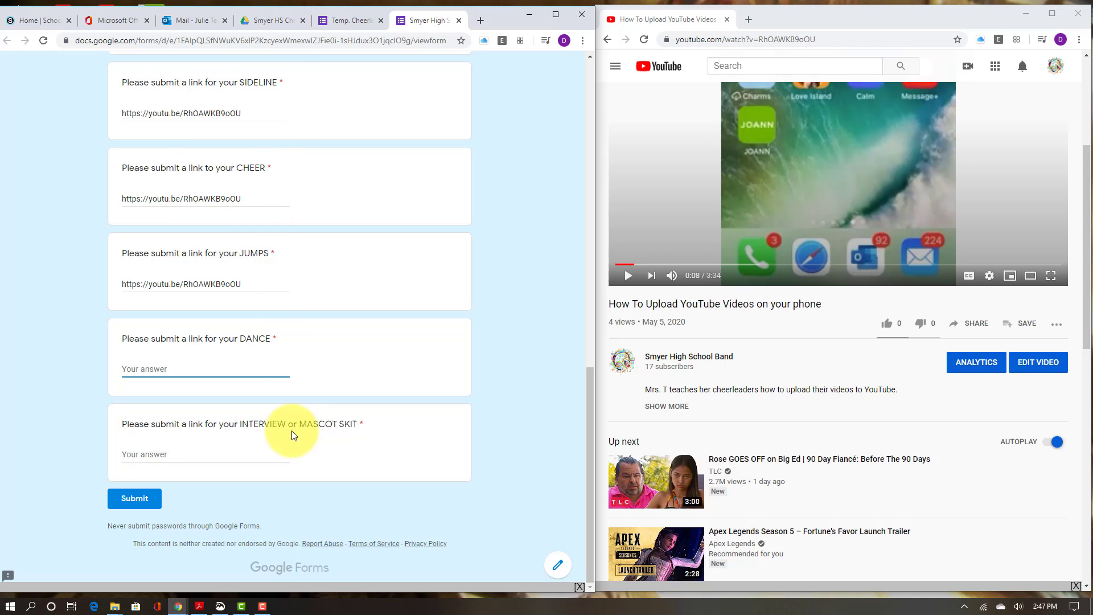
mouse_move(315, 435)
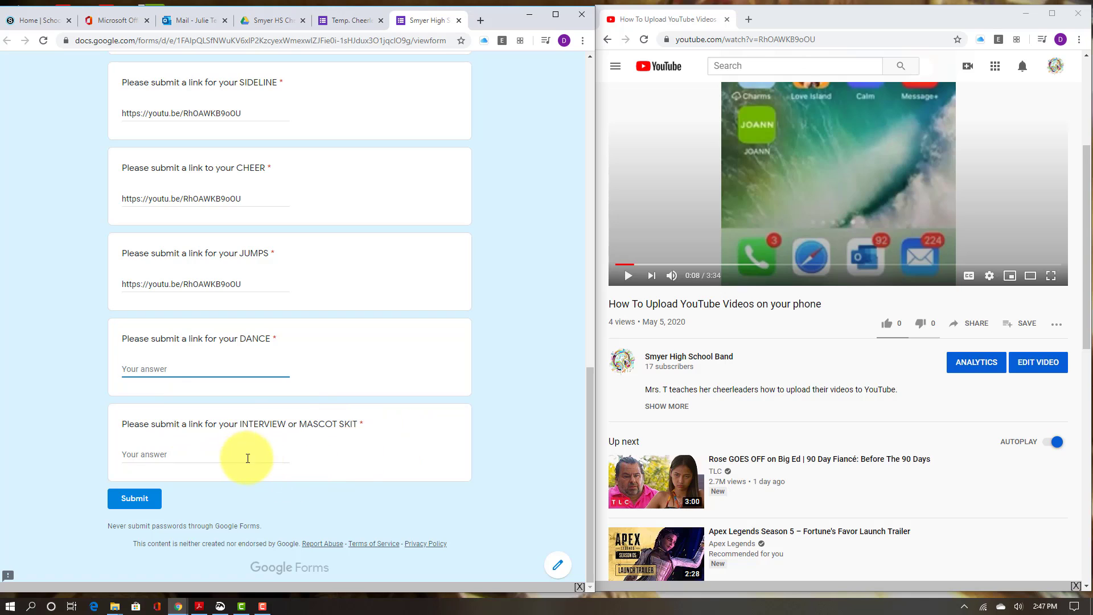
mouse_move(165, 513)
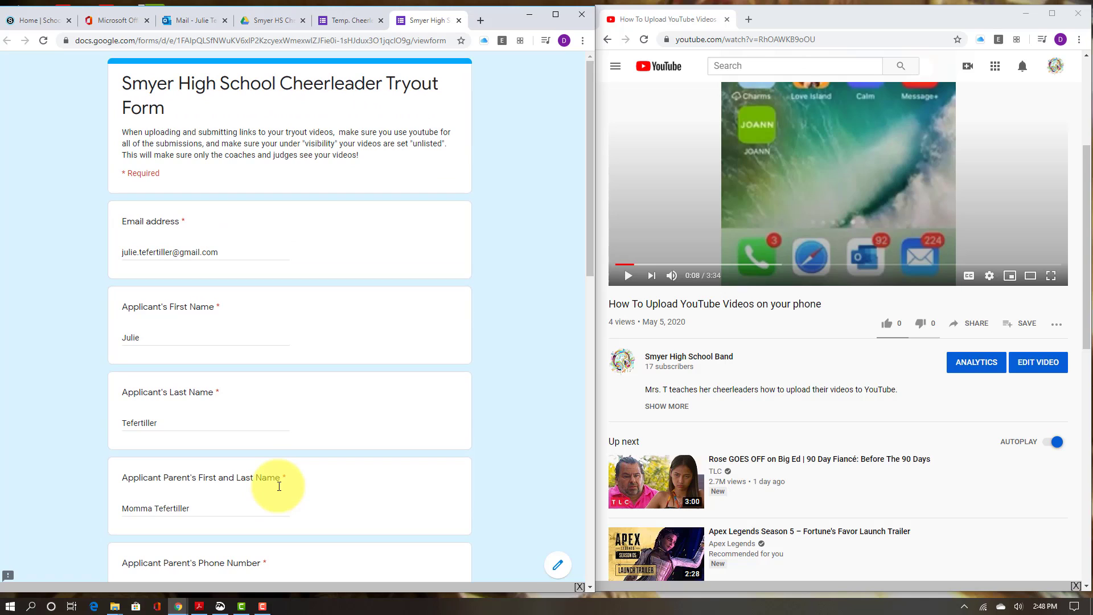
mouse_move(635, 125)
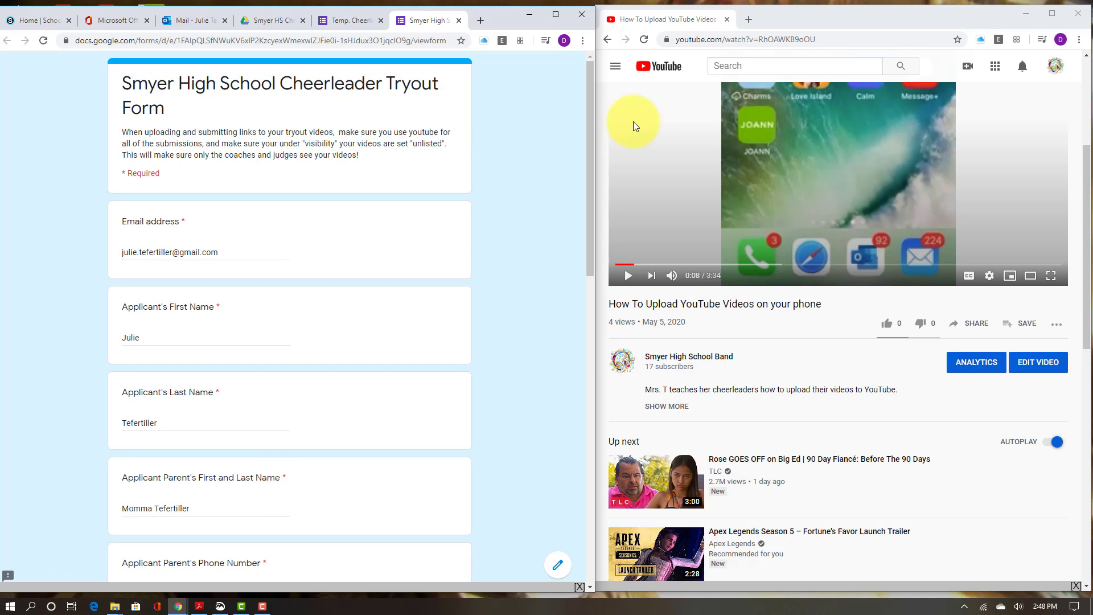
mouse_move(451, 21)
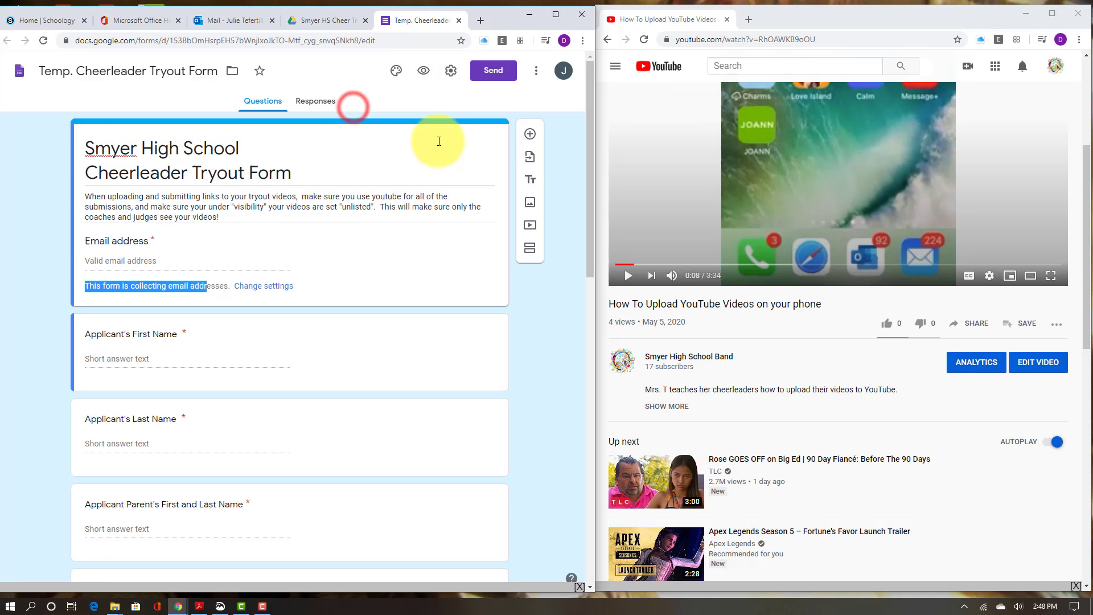
Step: Show the form's Responses summary with 0 responses and submissions still accepted
click(314, 100)
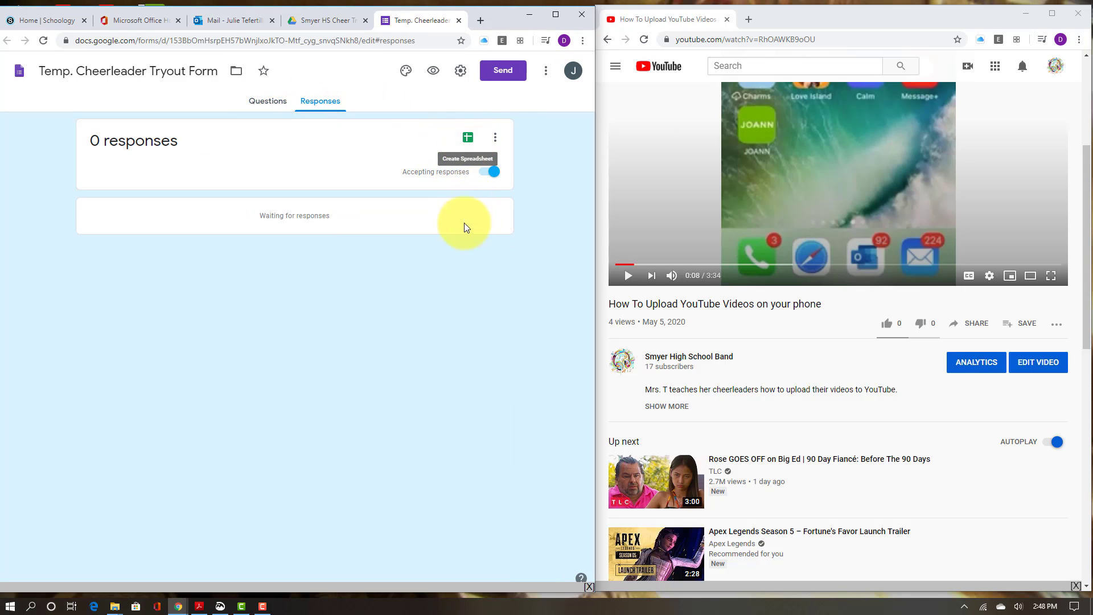
mouse_move(465, 239)
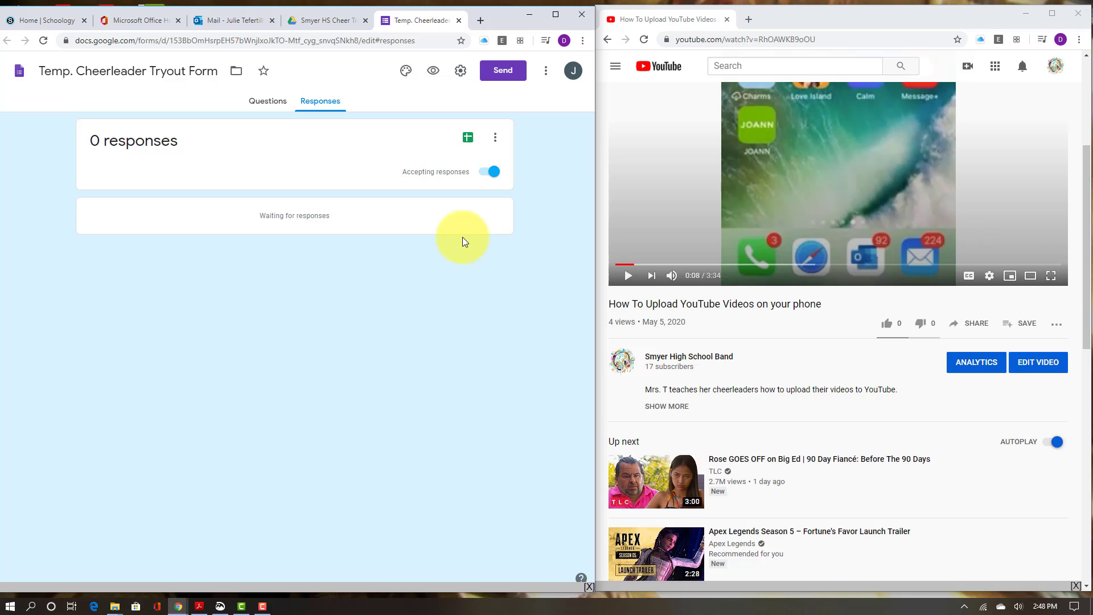
mouse_move(180, 118)
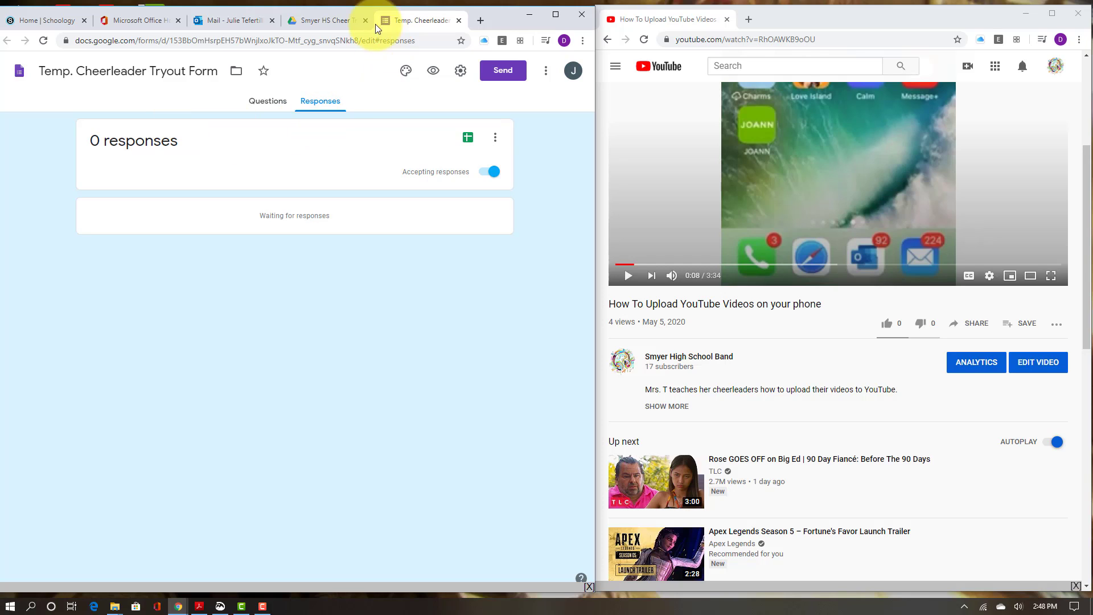
click(490, 170)
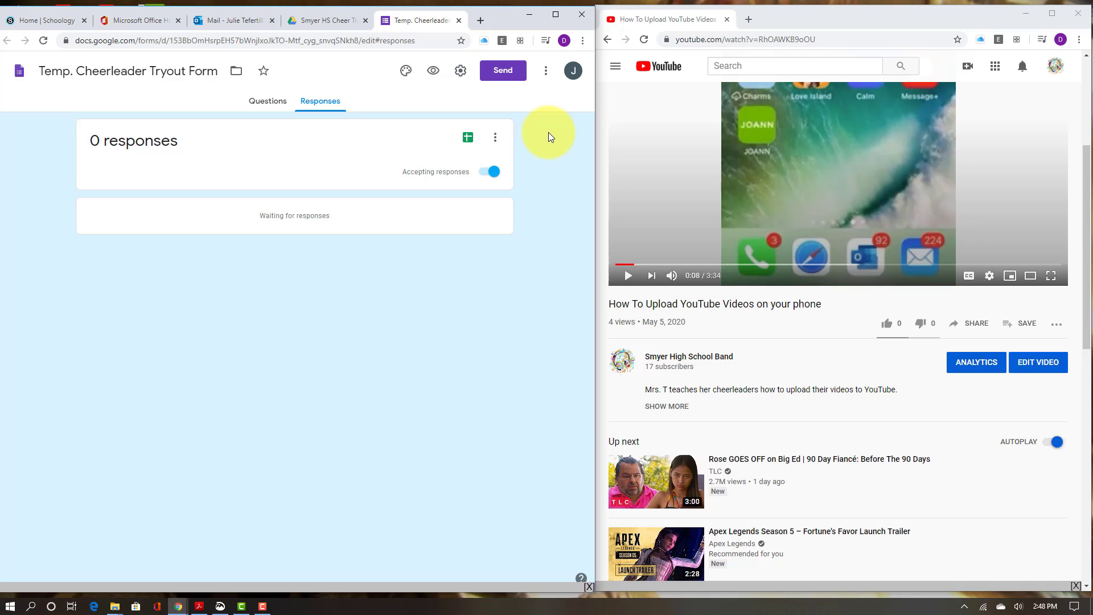
mouse_move(457, 238)
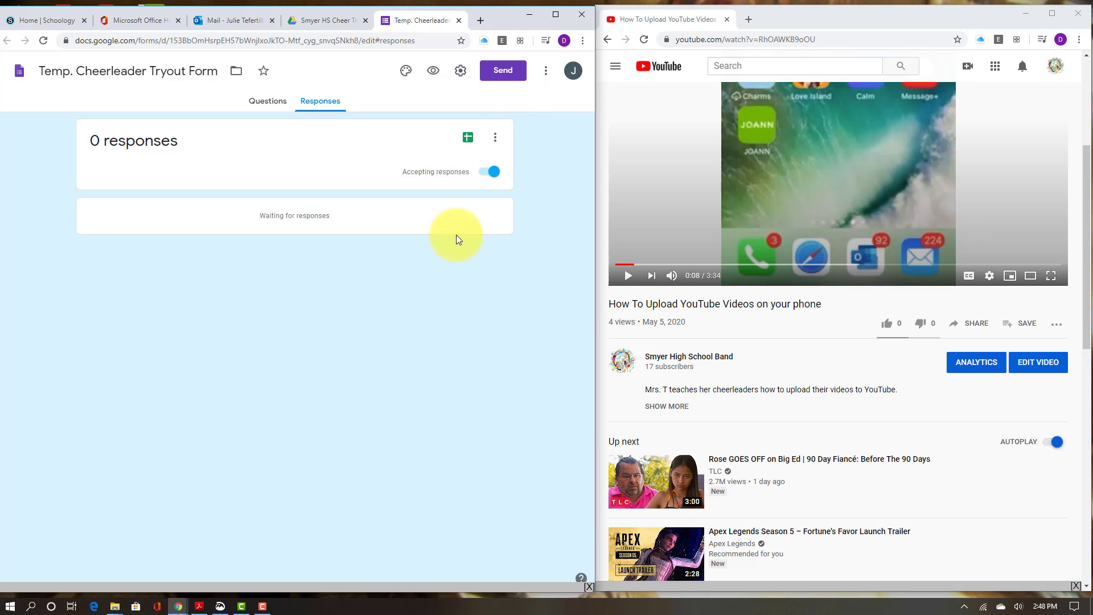
mouse_move(246, 199)
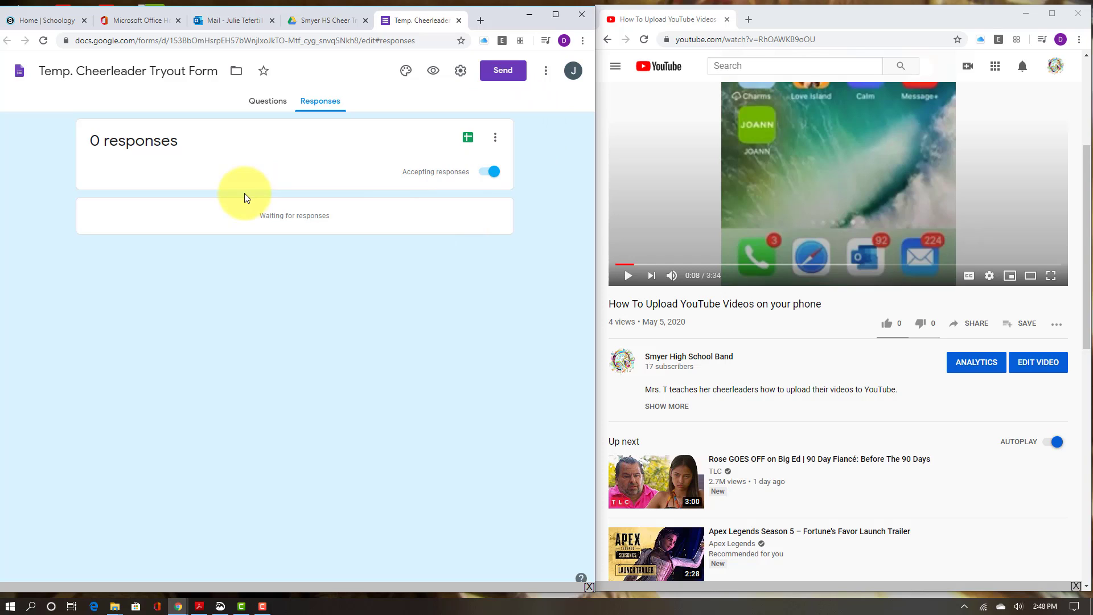
mouse_move(269, 59)
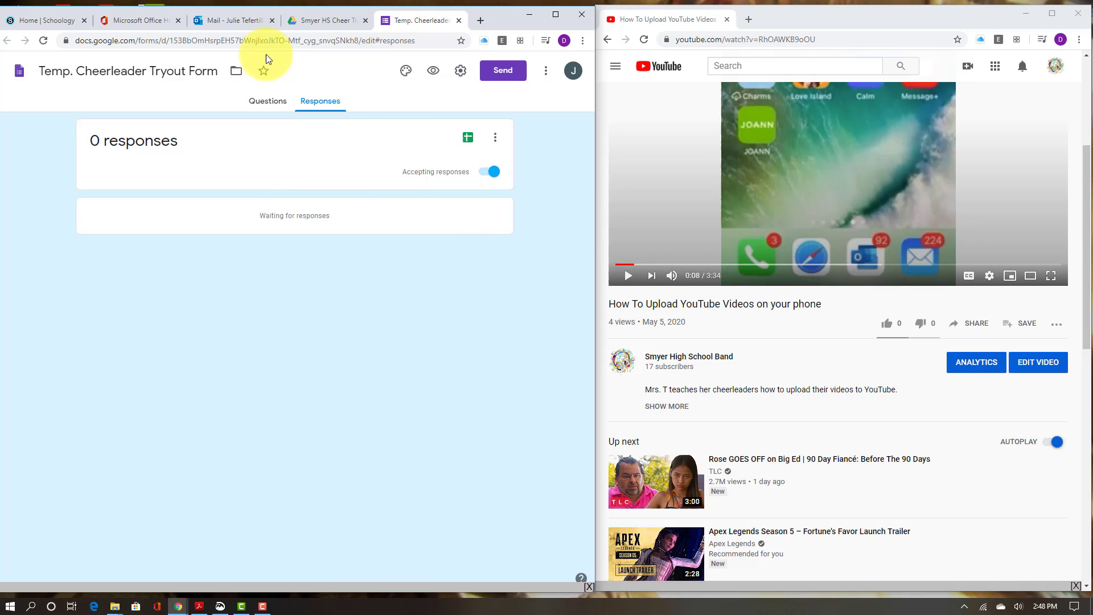
mouse_move(392, 357)
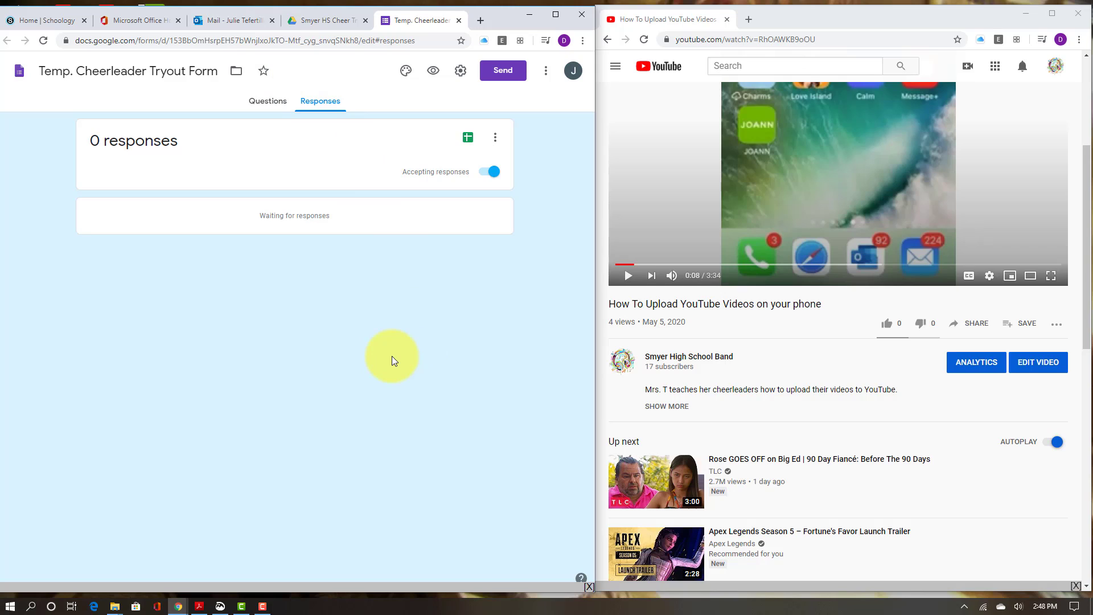